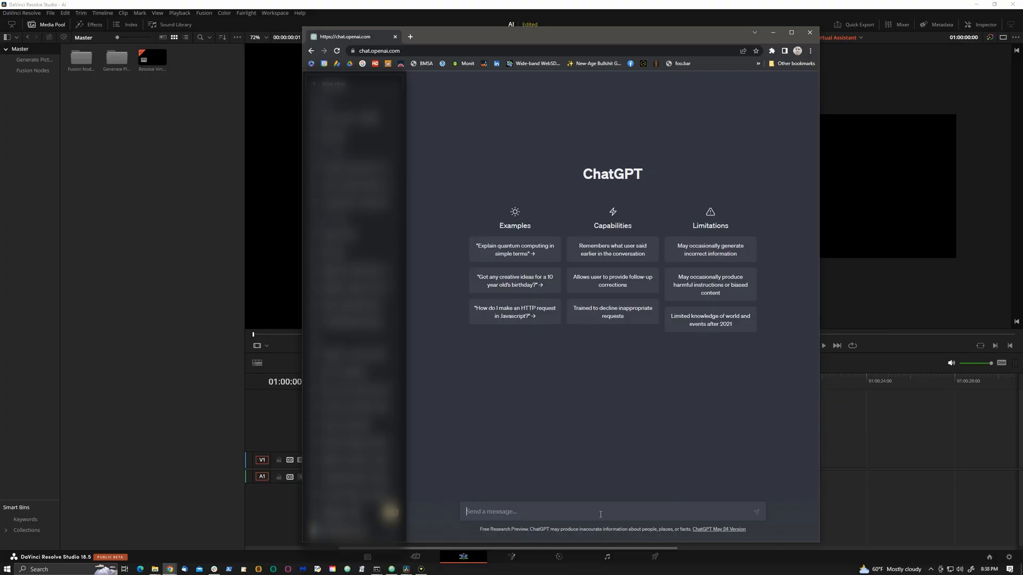
Leave the ChatGPT Chrome window and return to Resolve's Edit page with an empty timeline
text(What does it mean to live und)
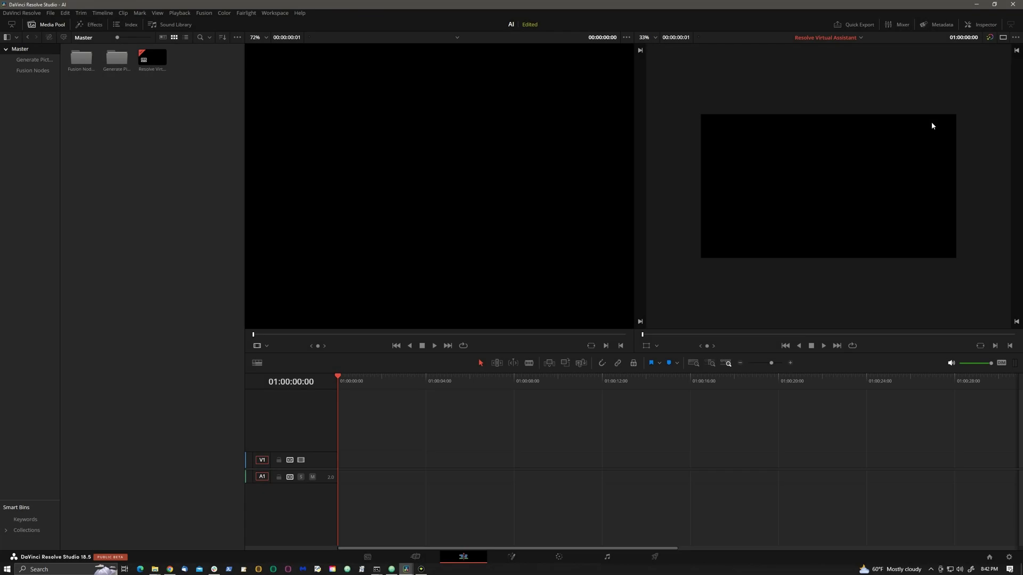
Run Workspace > Scripts > AI > Resolve Virtual Assistant to bring up the helpbot
click(284, 12)
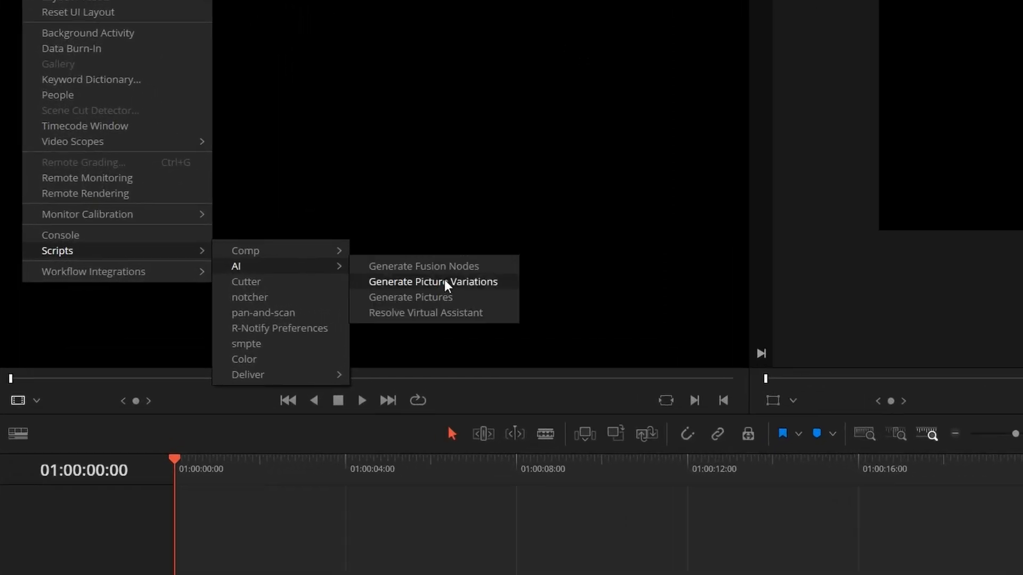
mouse_move(506, 318)
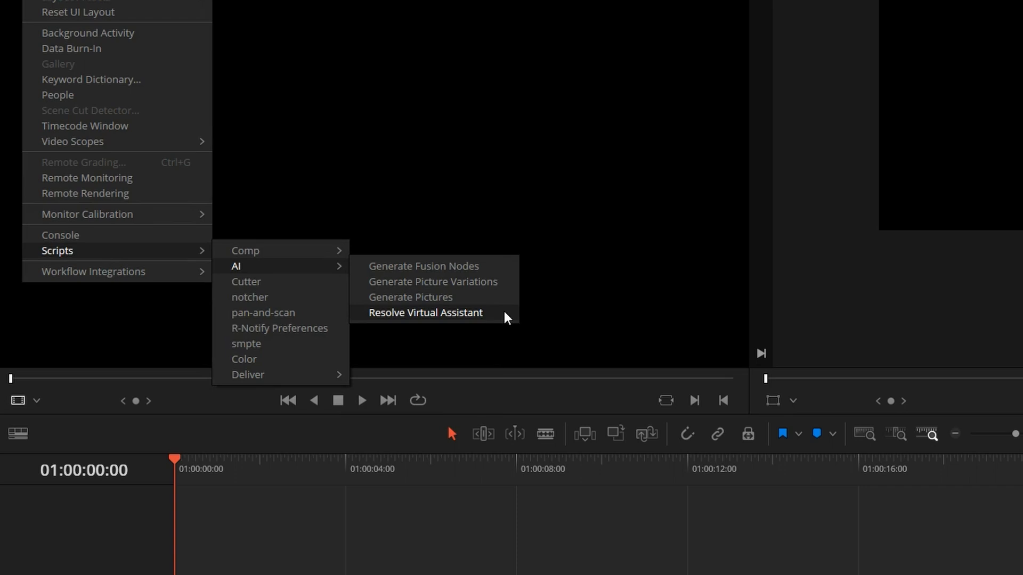
click(426, 312)
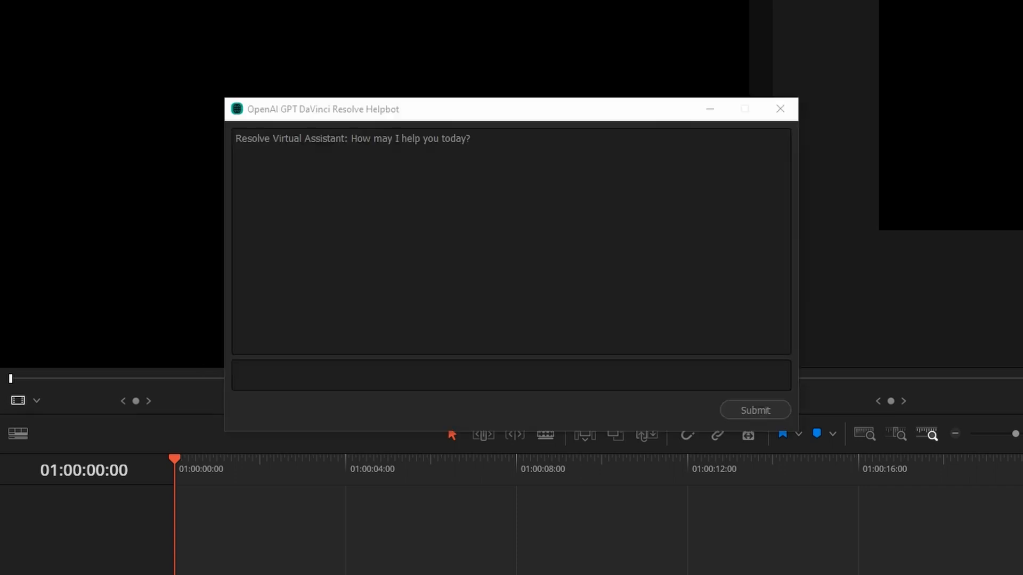
Ask the helpbot 'How do I place a cut into a clip?' and get the blade-tool answer
click(505, 407)
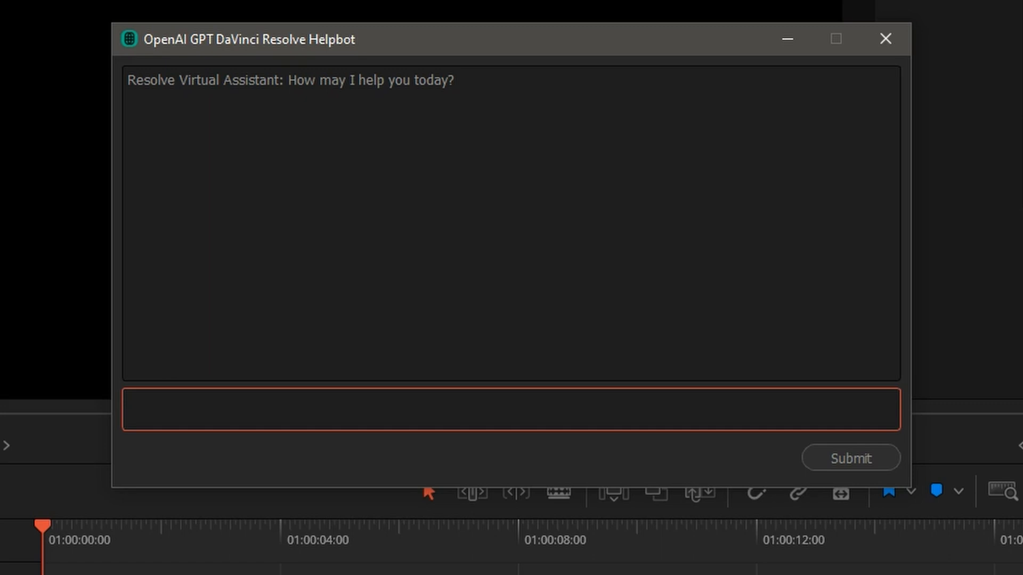
mouse_move(578, 290)
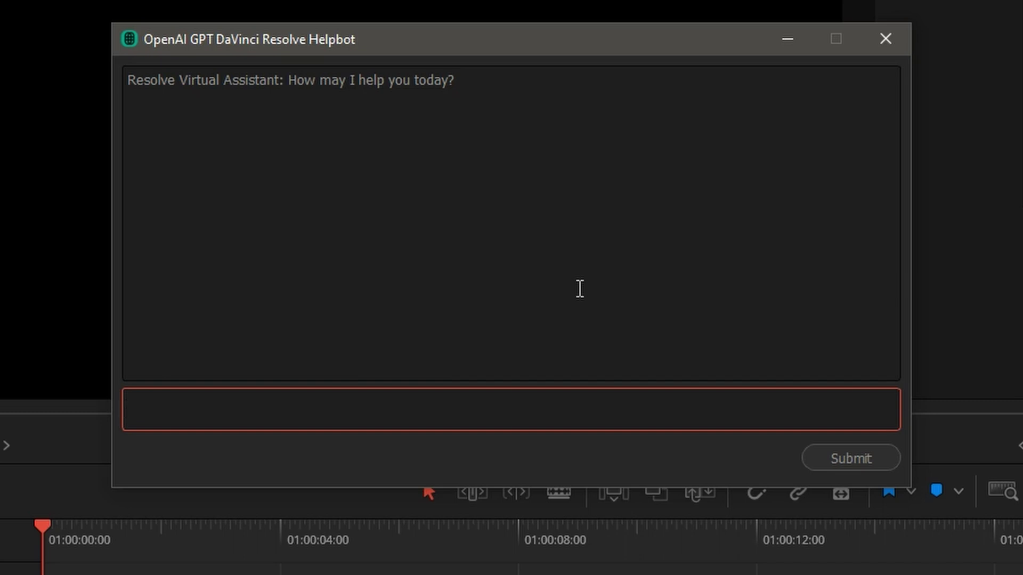
text(How do I place a)
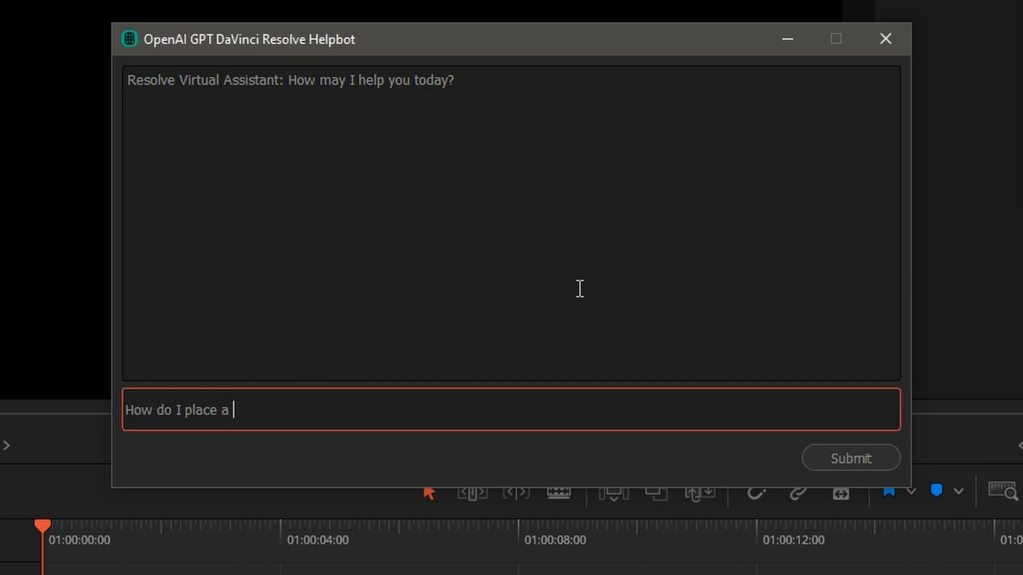
text(cut)
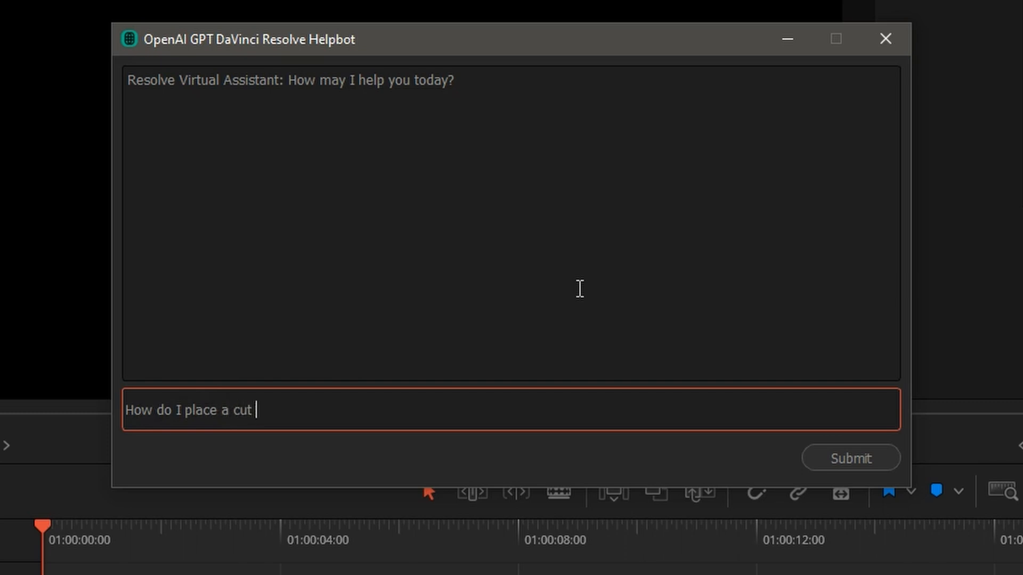
text(into a clip?)
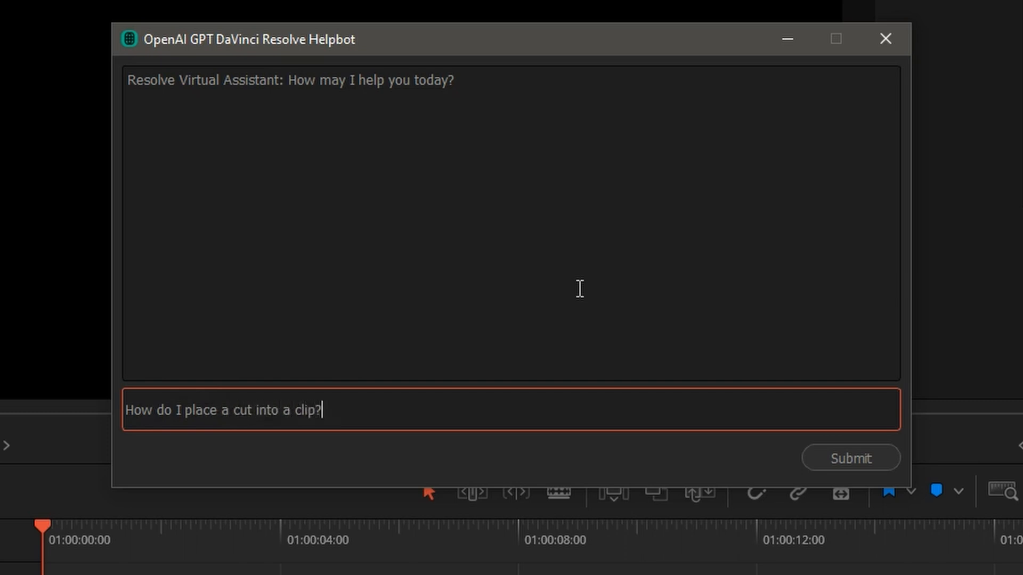
click(850, 458)
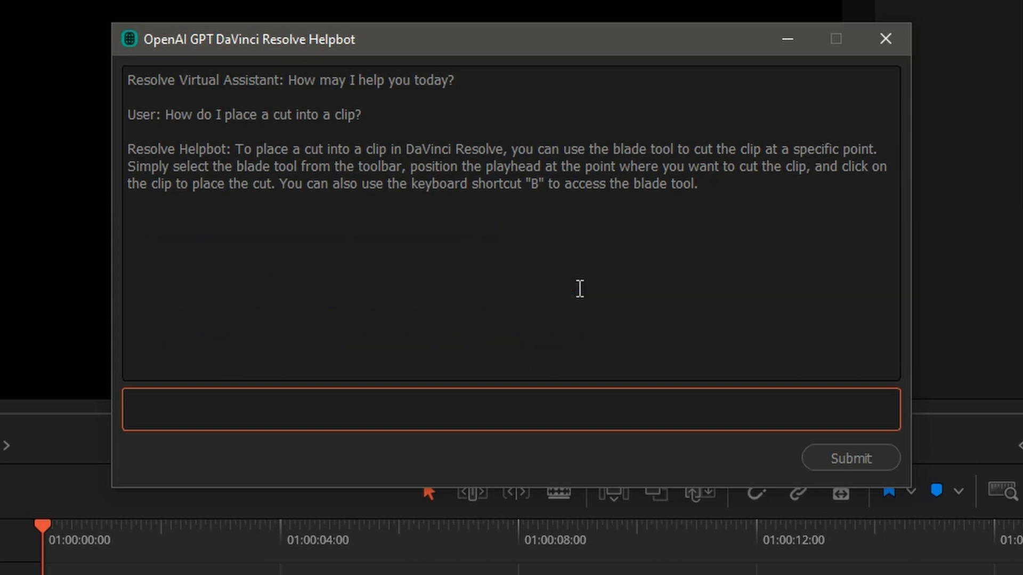
Ask the helpbot 'What's the cut page' and receive its Cut page explanation
text(What's the cu)
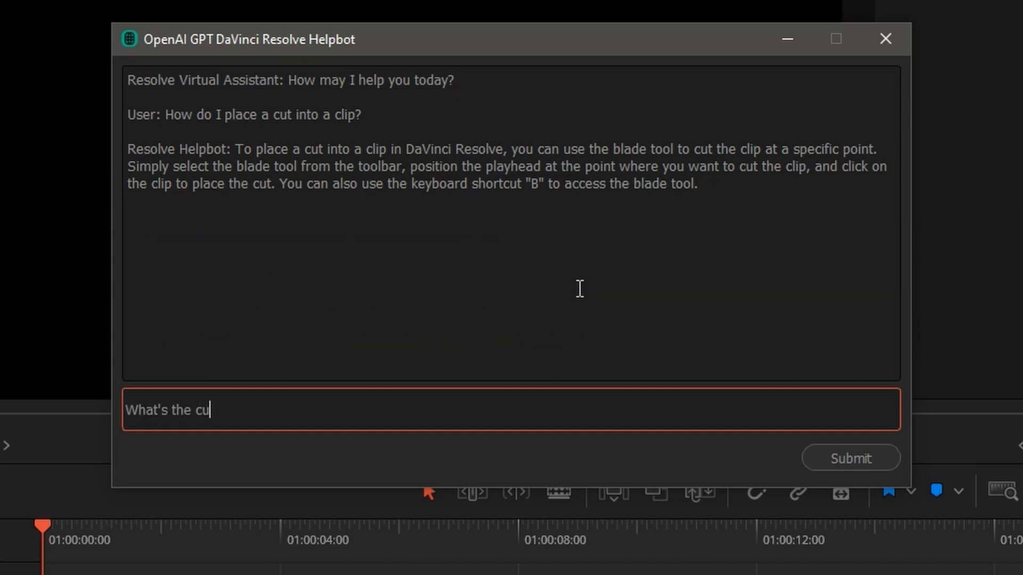
click(851, 457)
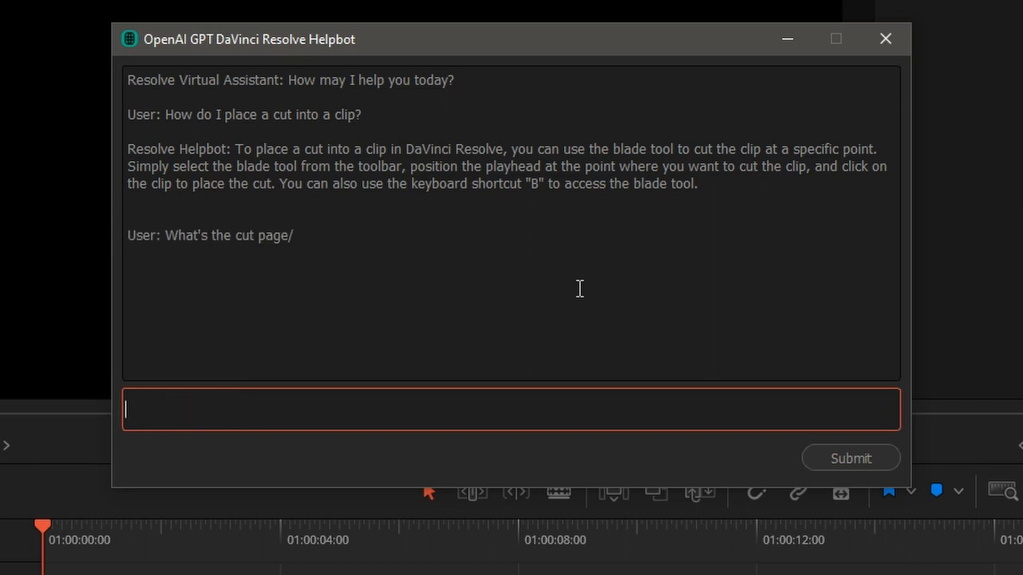
click(851, 457)
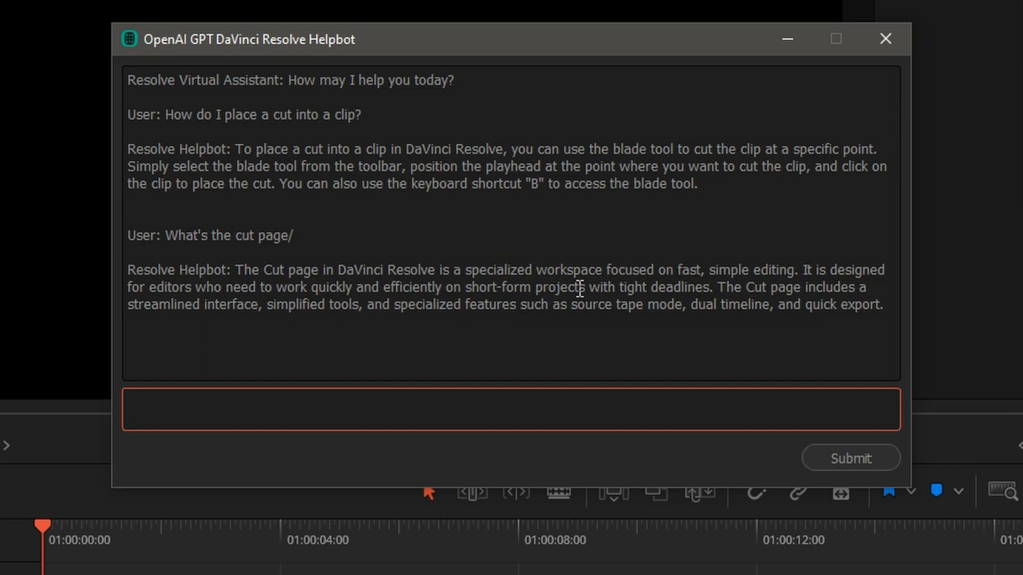
mouse_move(703, 410)
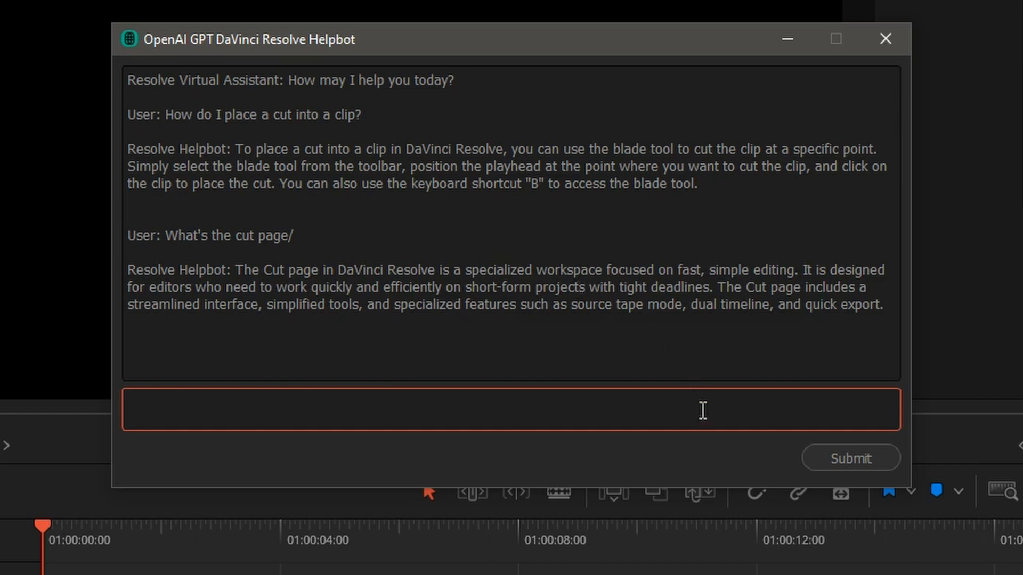
mouse_move(711, 426)
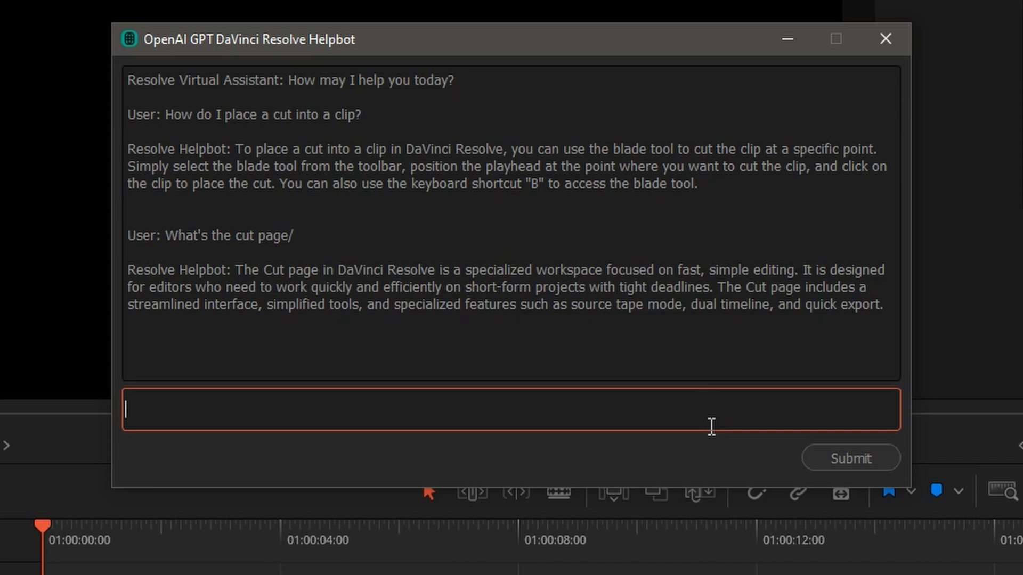
Ask the helpbot why ProRes can't be made on Windows
text(Why)
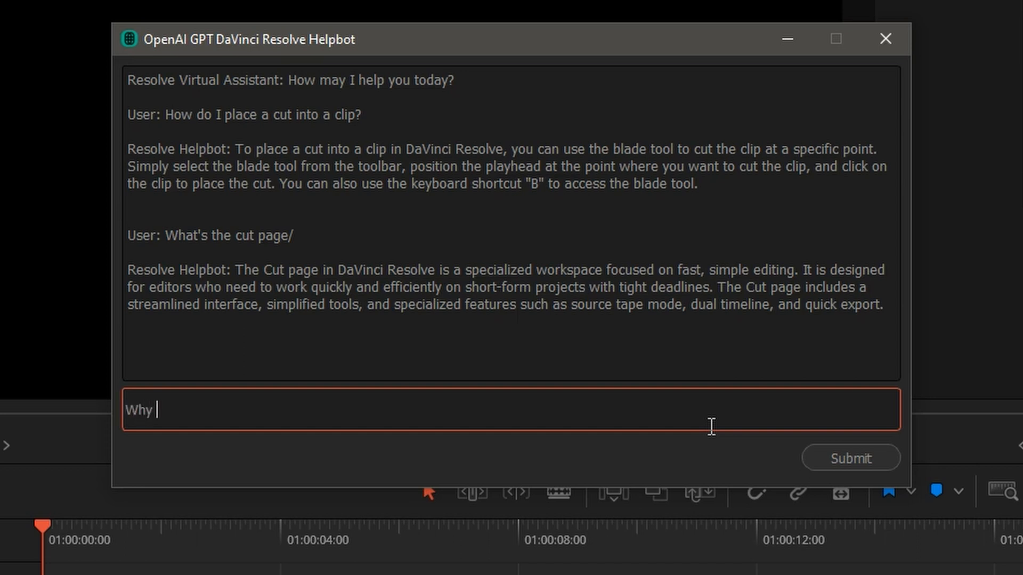
text(can't I make)
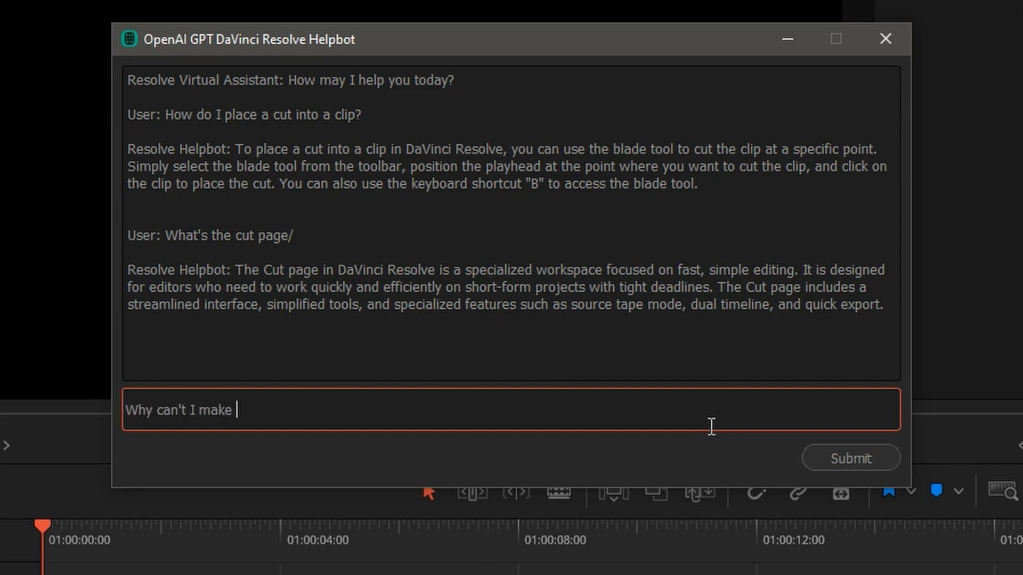
text(Prores in Wo)
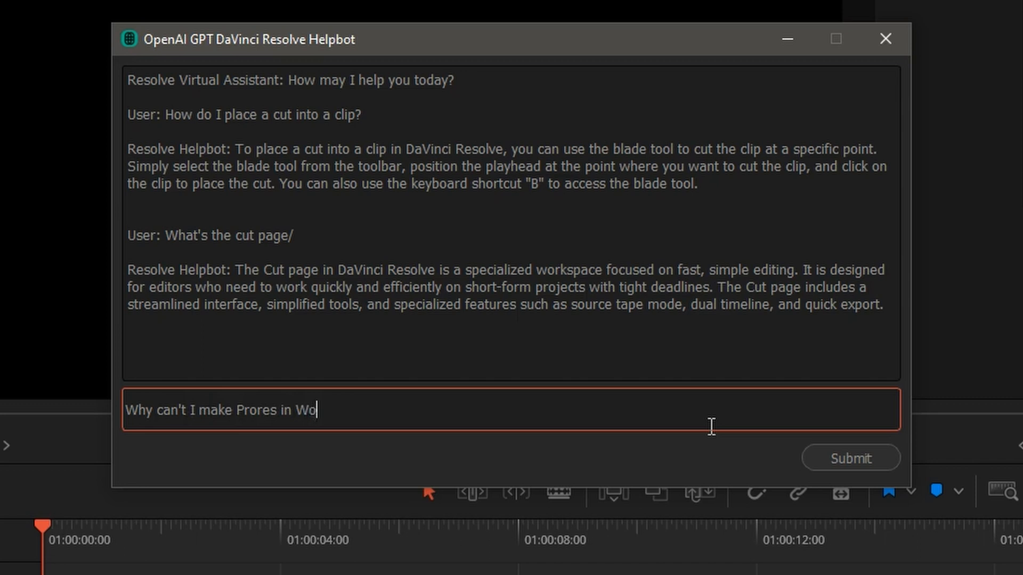
click(850, 458)
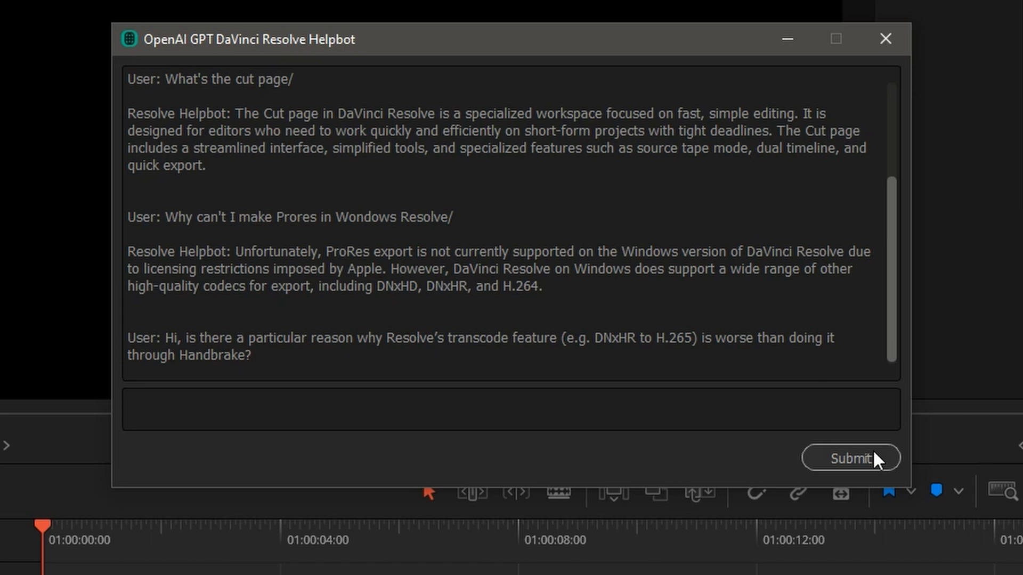
Submit the transcoding-versus-Handbrake question and start an off-topic question about Bruce Lee
click(850, 458)
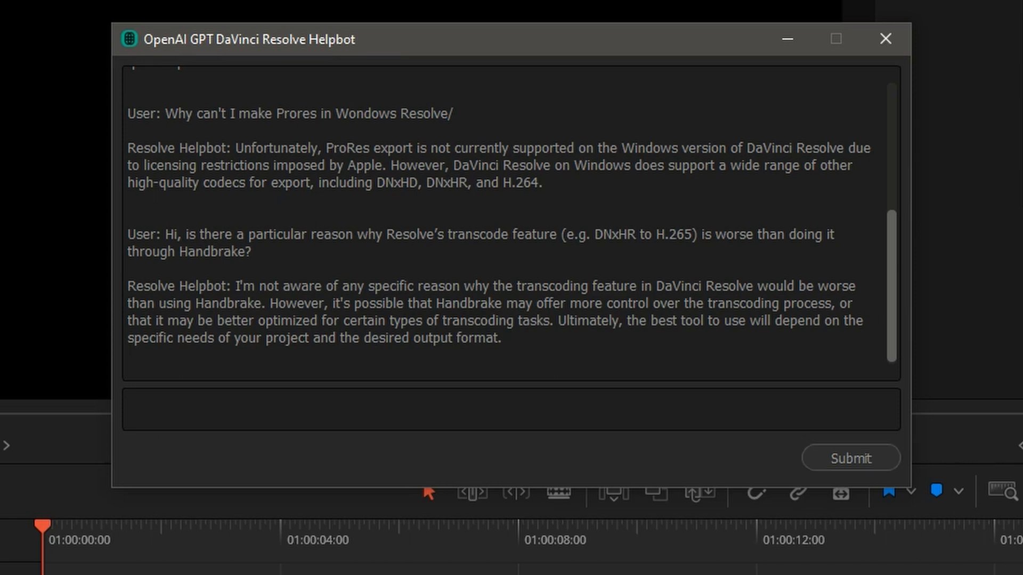
click(511, 417)
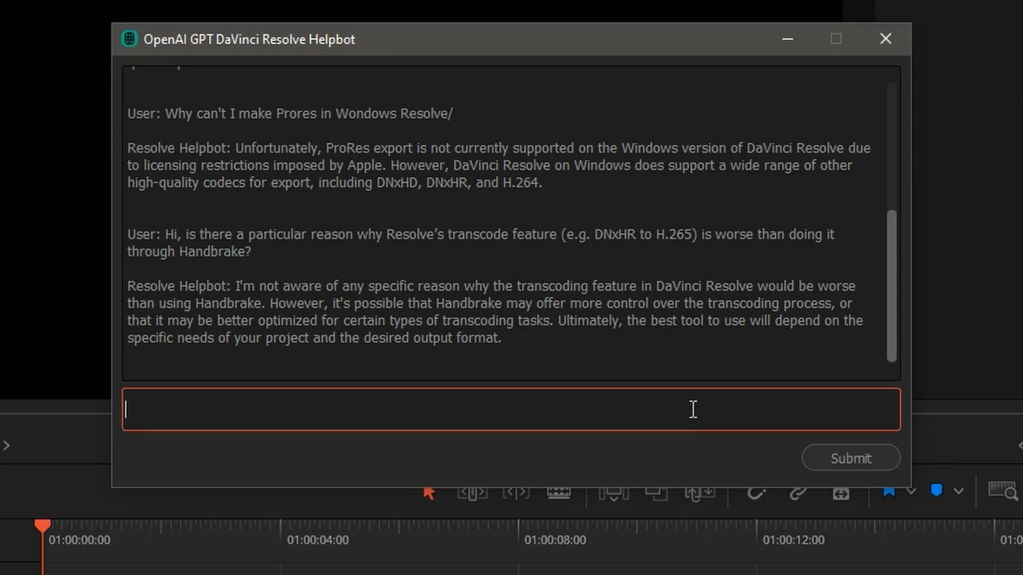
text(Ho)
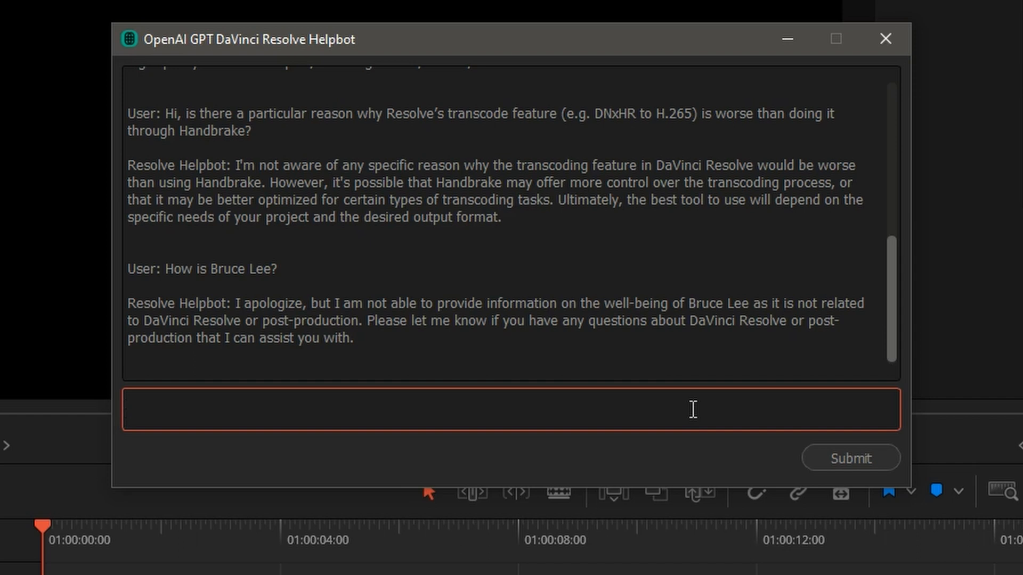
Ask whether Bruce Lee used Resolve, who Peter Chamberlain is, and whether he likes beer
text(Has he)
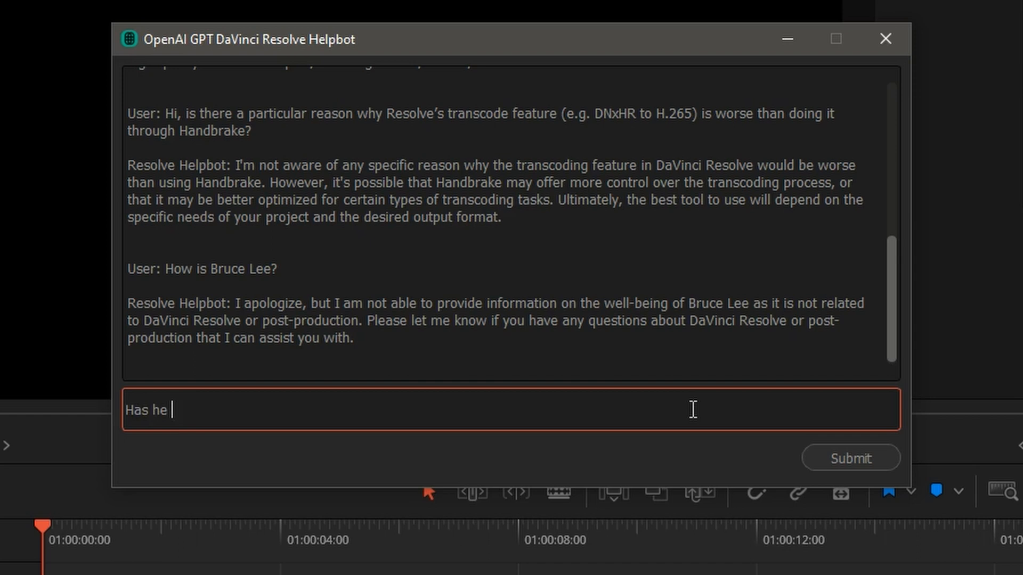
text(ever used R)
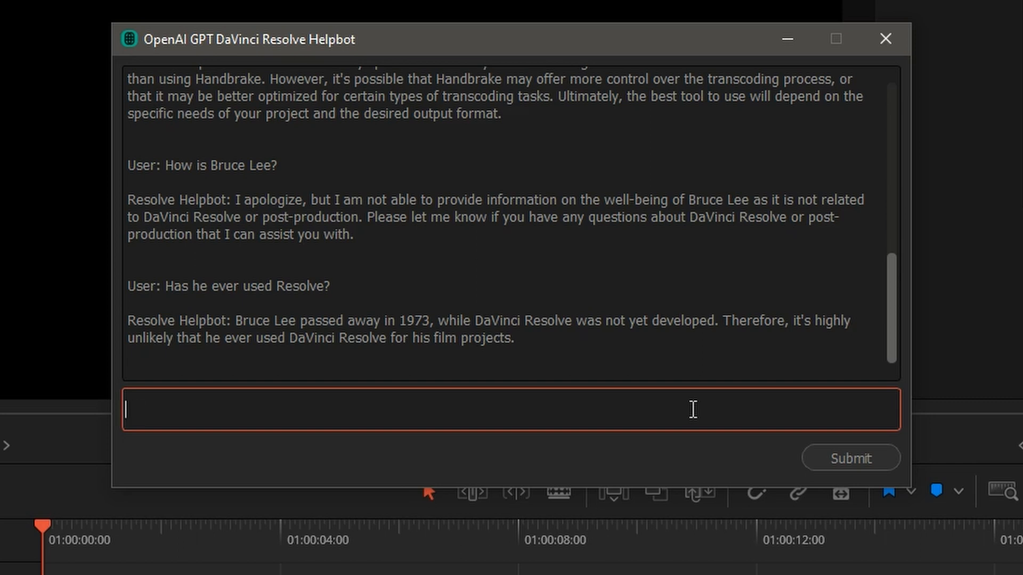
text(Who is Peter)
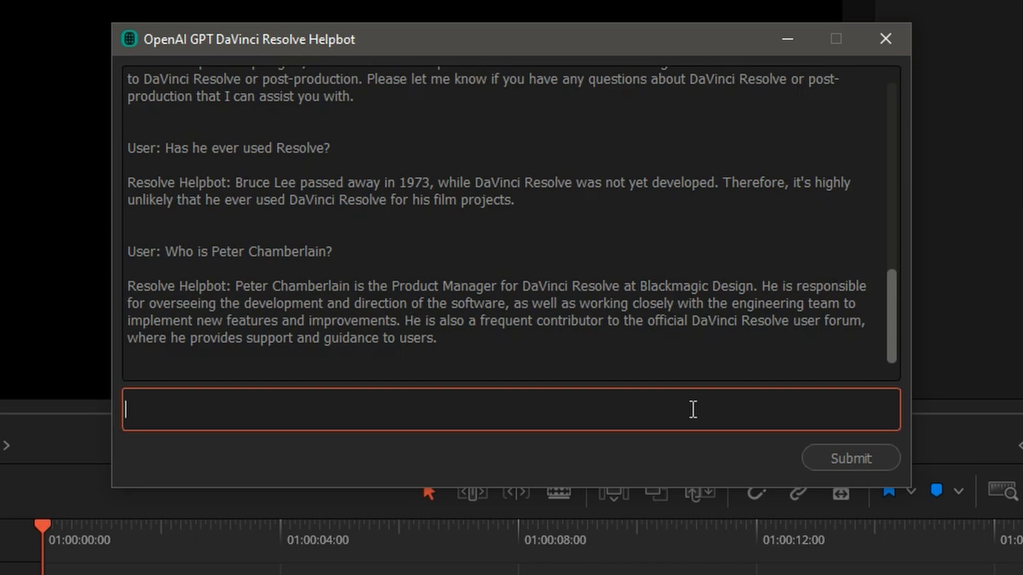
text(Does he like beer)
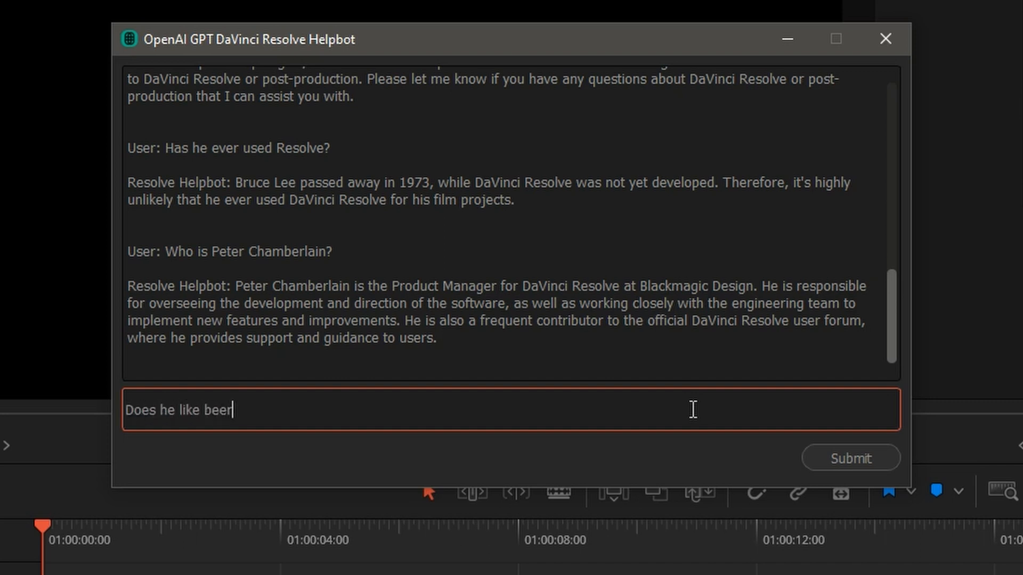
click(850, 458)
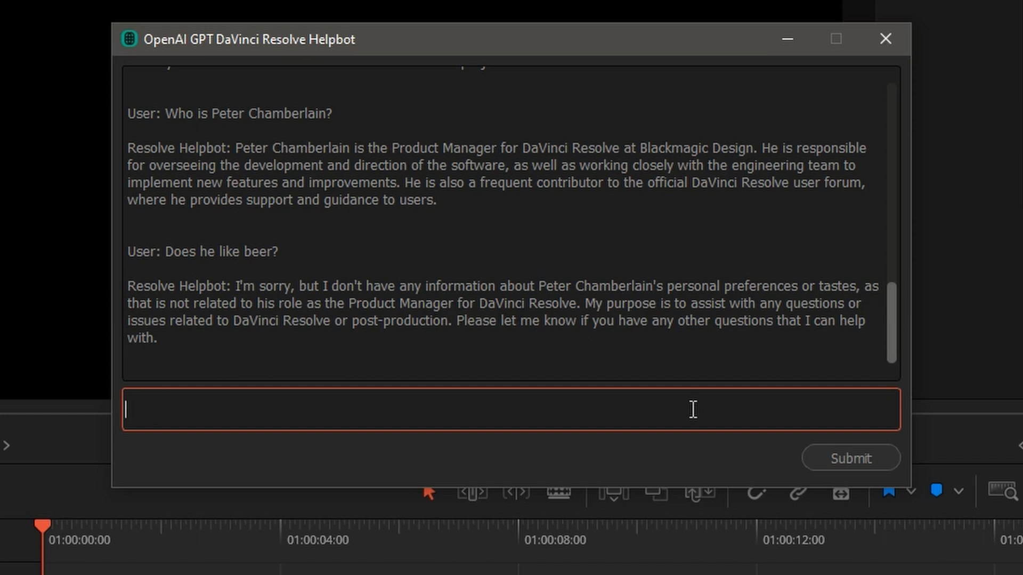
Ask the helpbot how much beer is consumed during Resolve's development
text(How much)
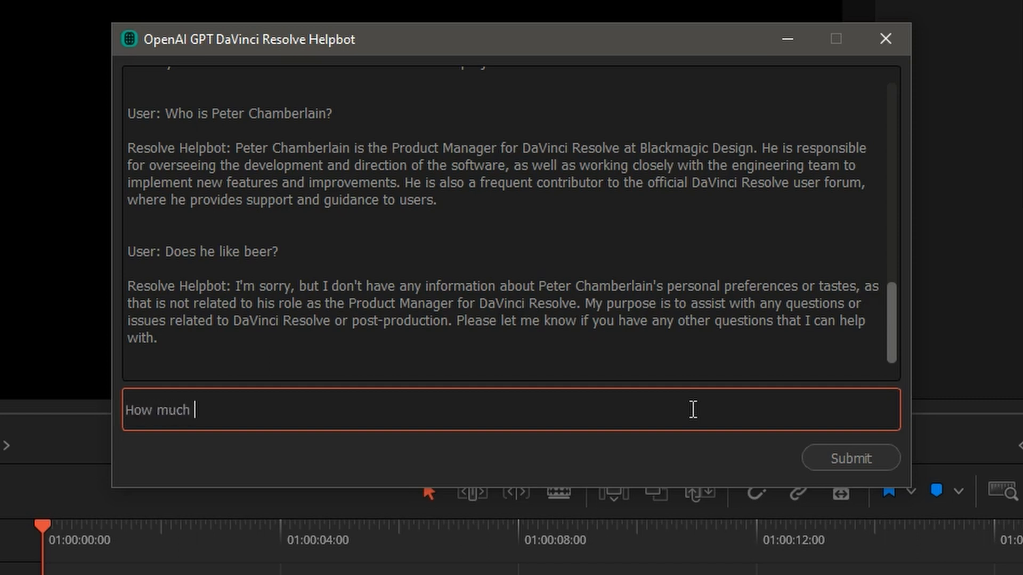
text(beer is consumed)
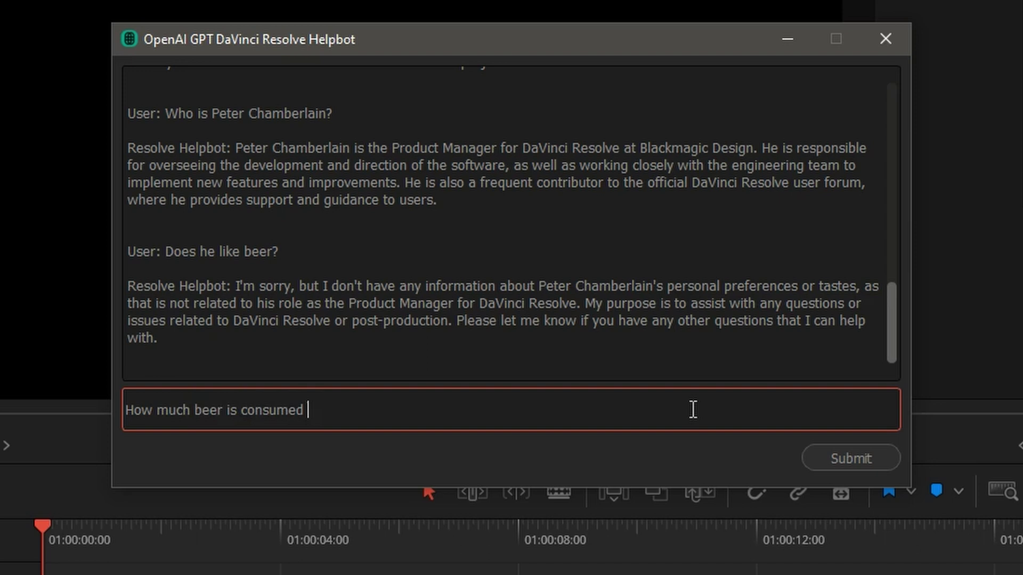
text(during developmen)
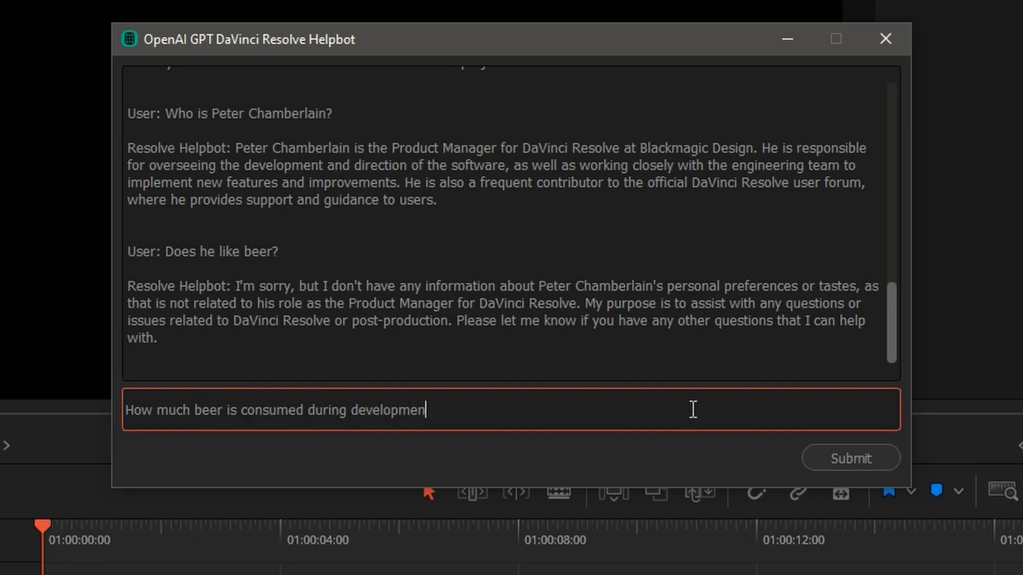
click(850, 457)
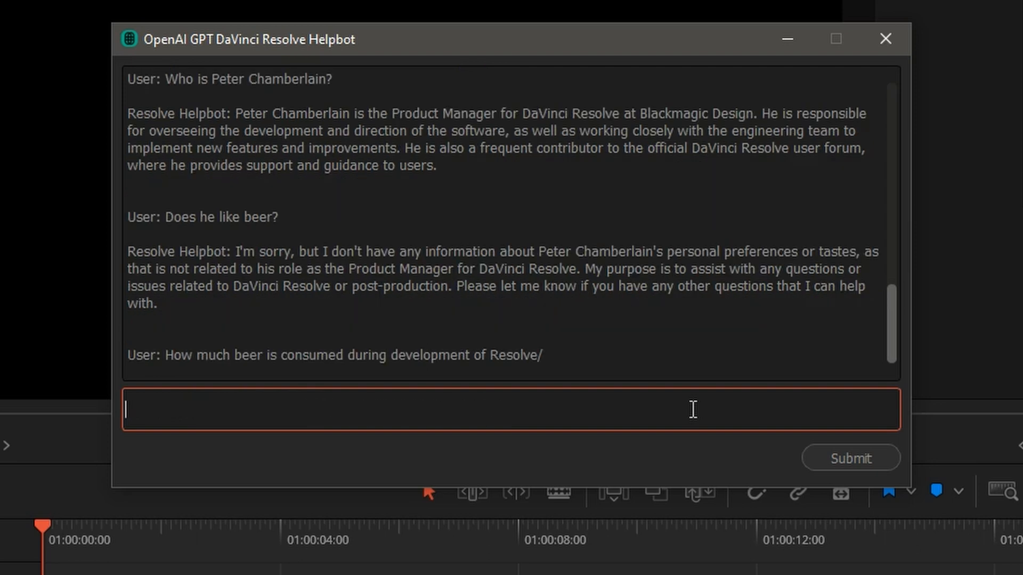
Send the remark 'That was funny!' to the helpbot
click(850, 457)
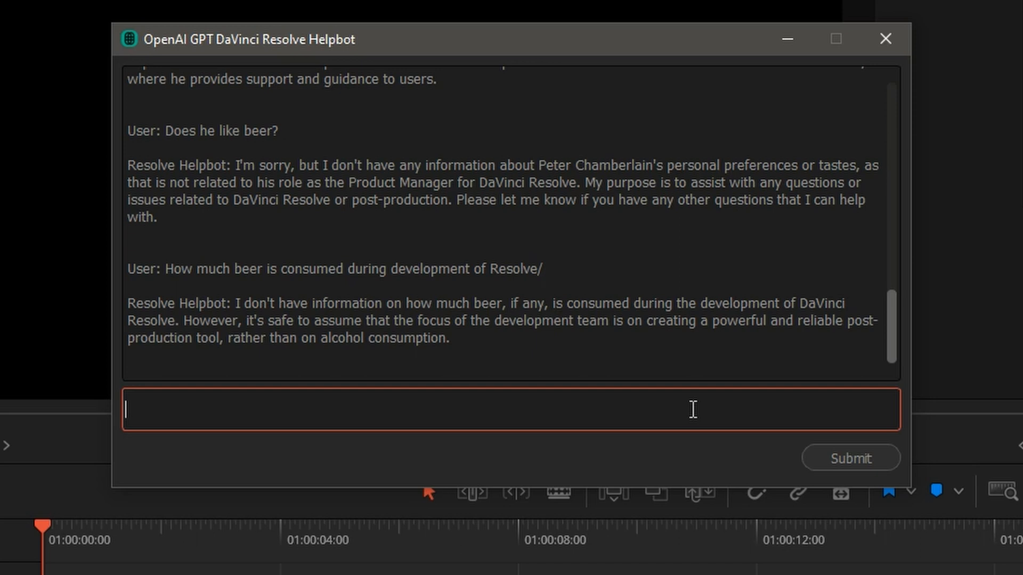
text(That was fu)
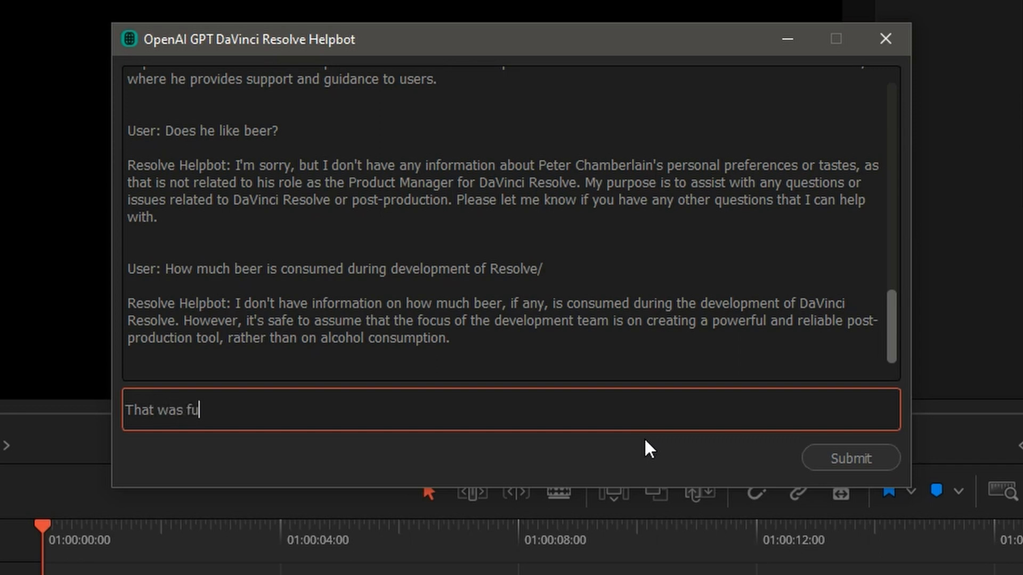
click(850, 458)
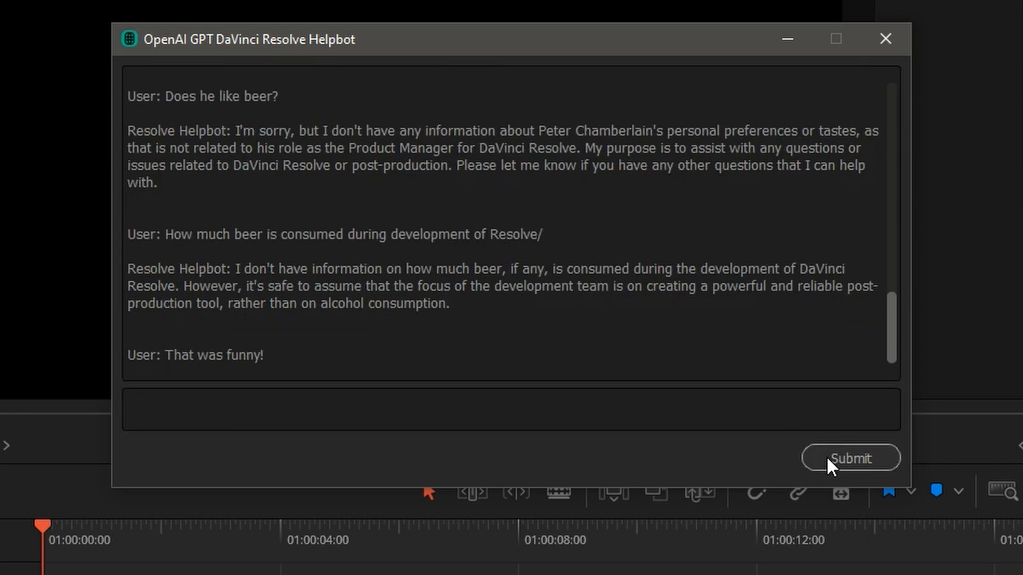